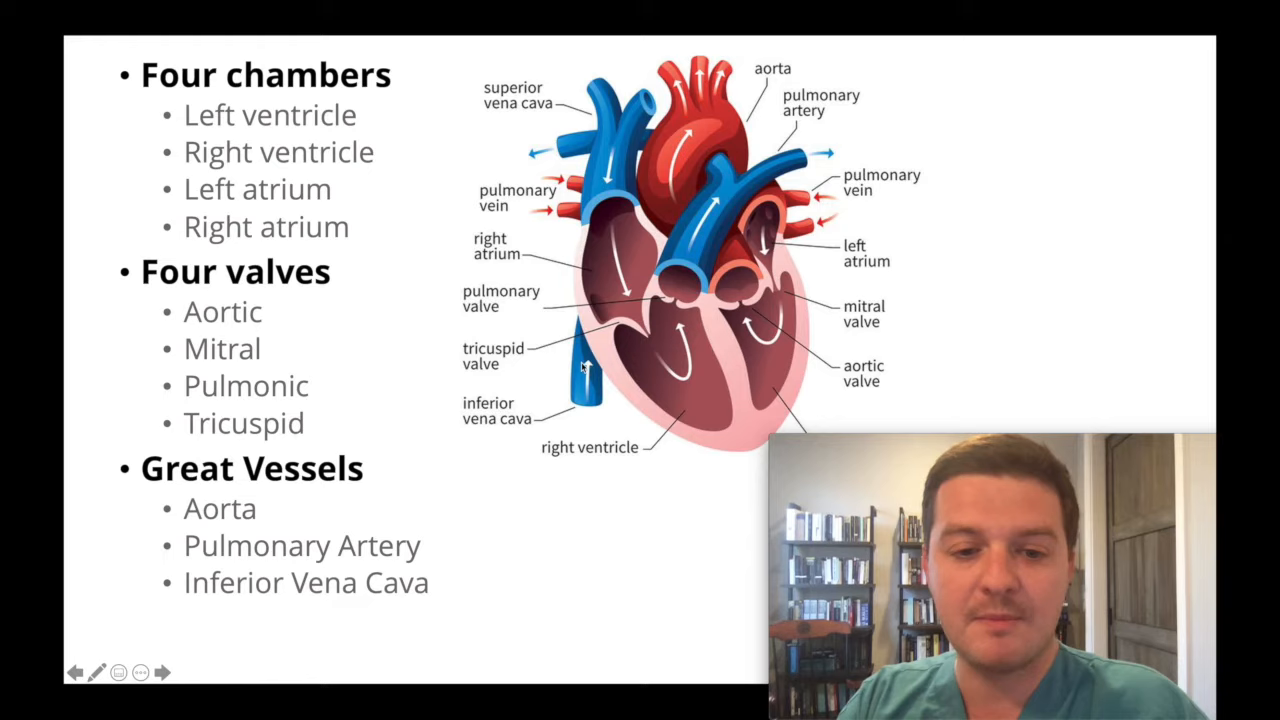
mouse_move(588, 108)
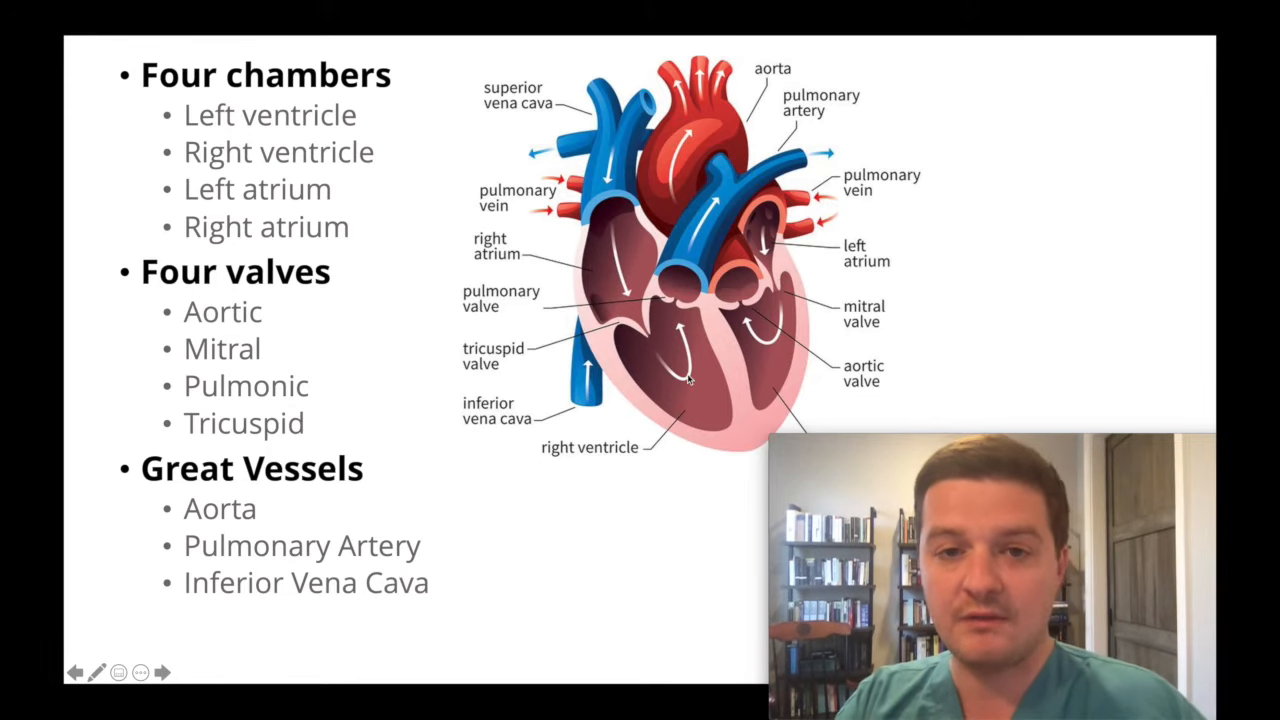
mouse_move(658, 300)
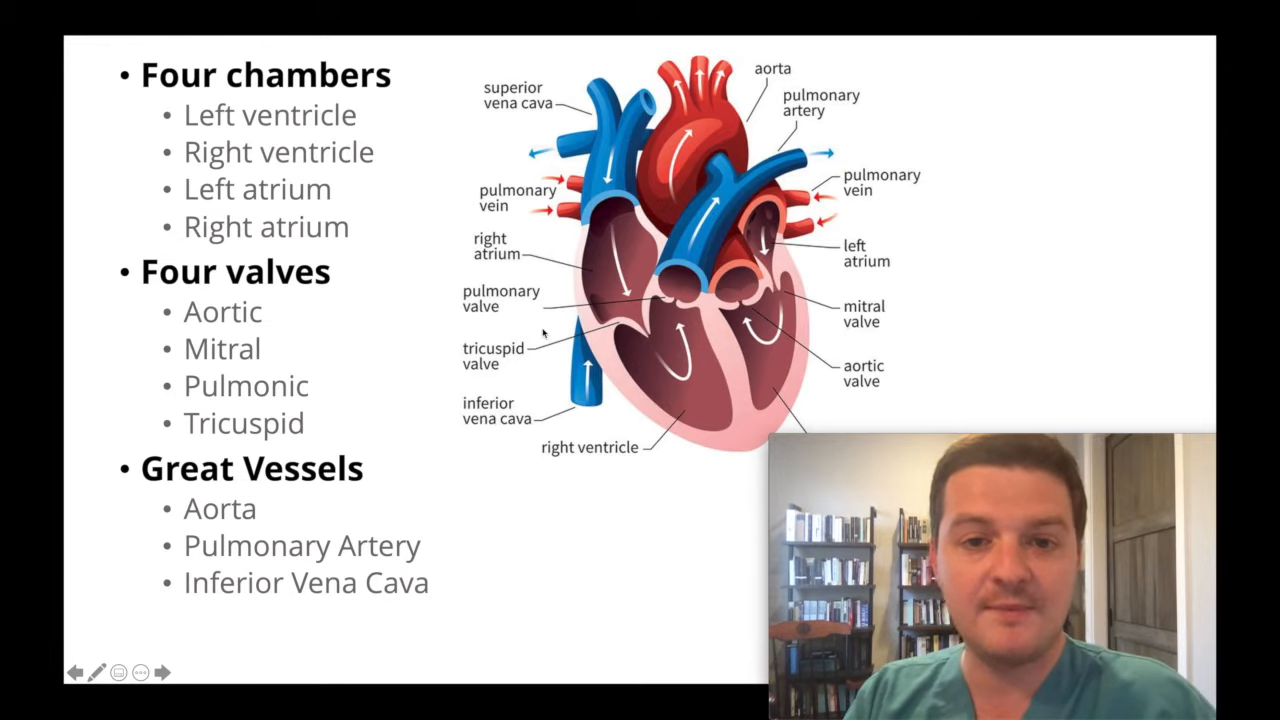
Step: Show the Valves slide and reveal its regurgitation/insufficiency bullet below the aortic valve note
click(160, 672)
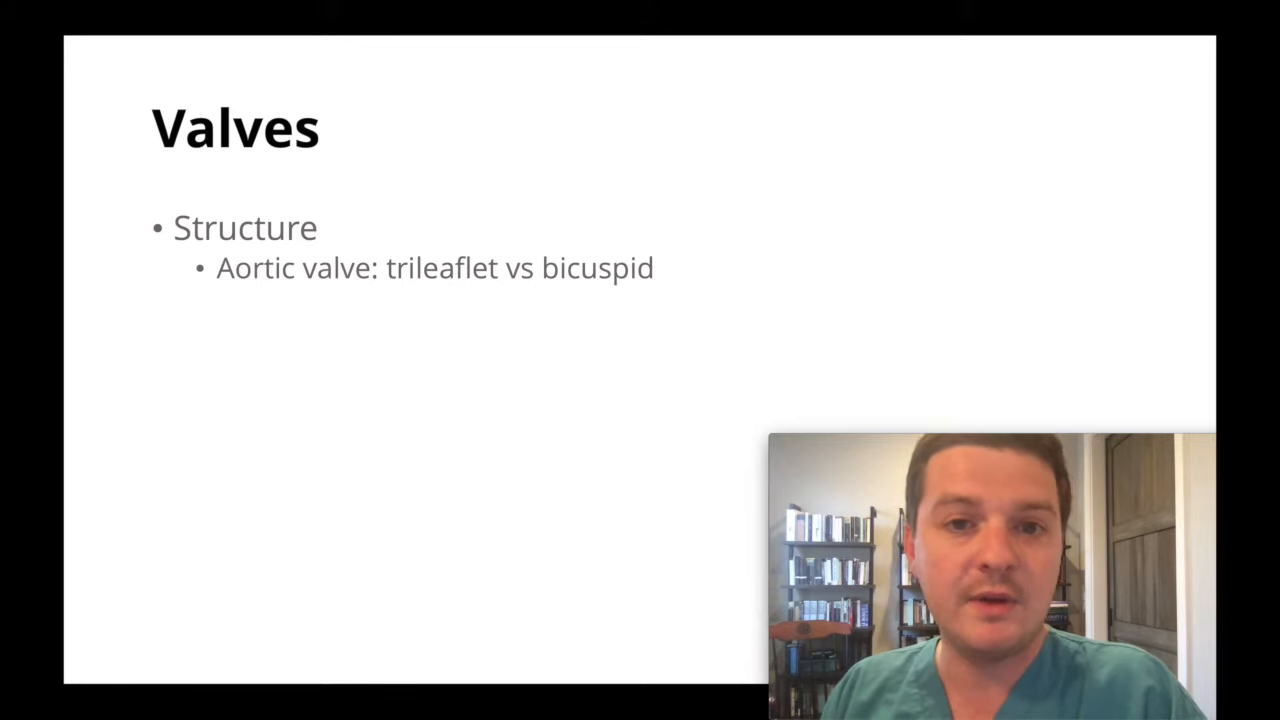
key(right)
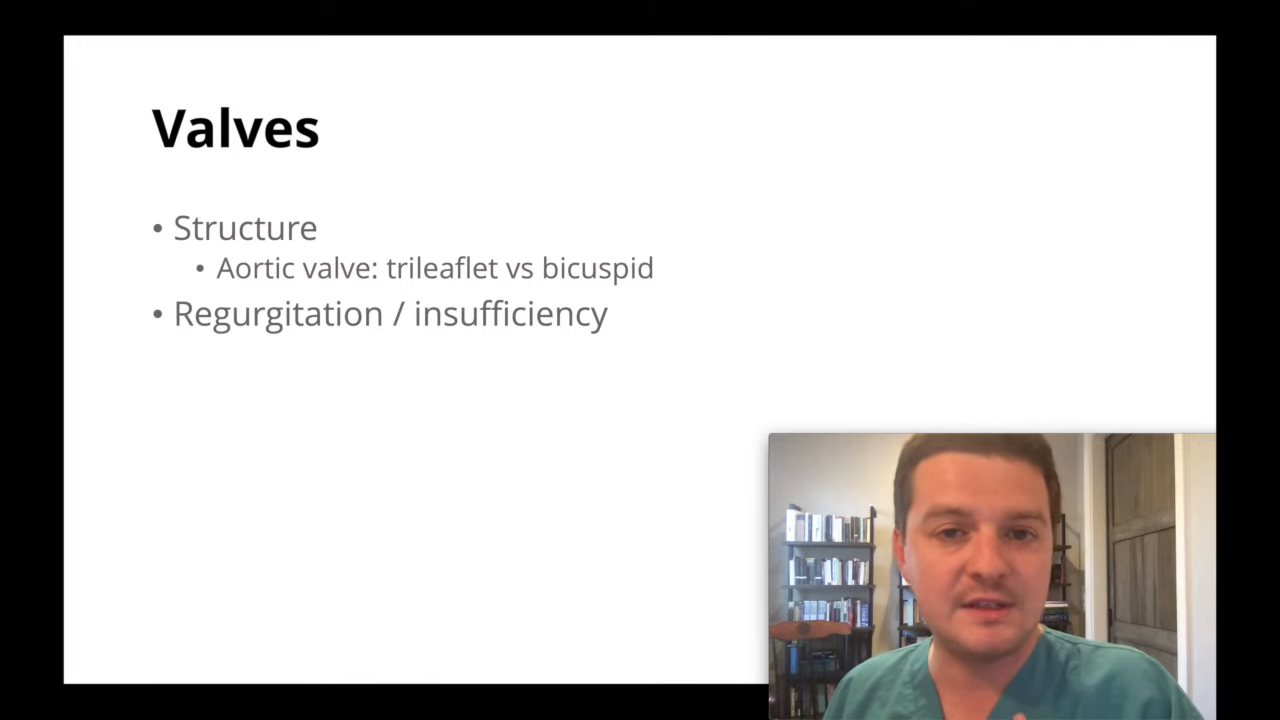